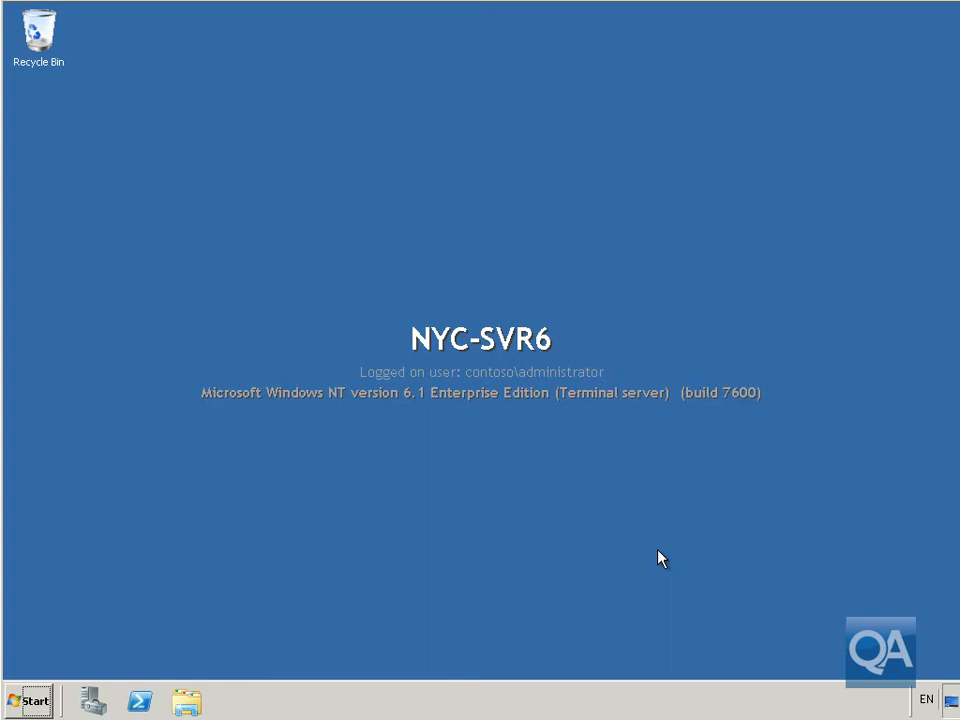
mouse_move(108, 698)
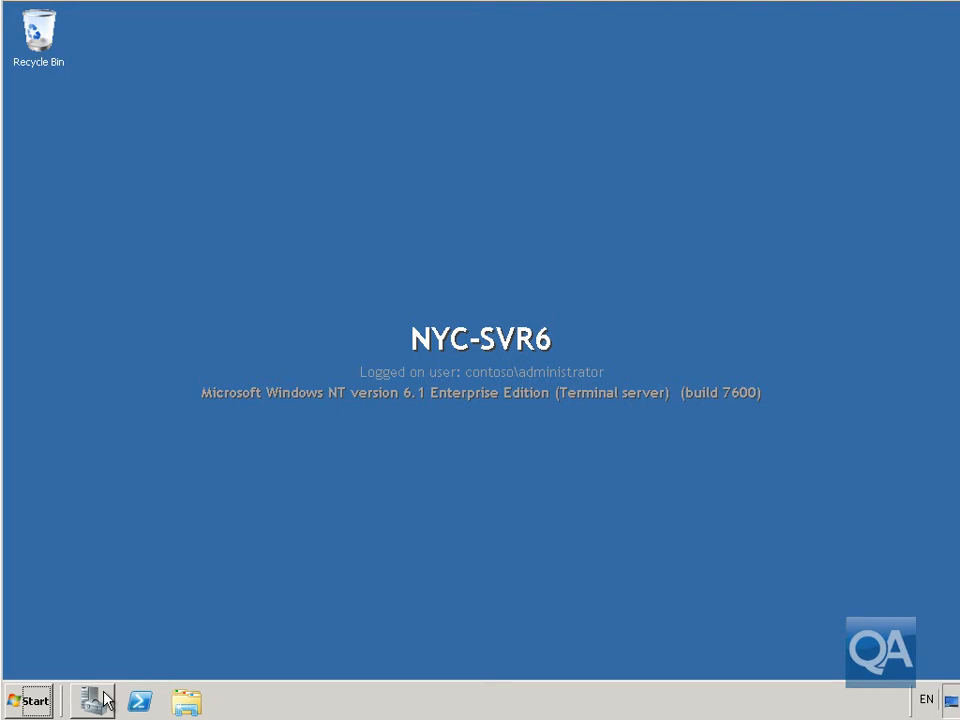
Step: Show the Roles overview listing File Services, Web Server (IIS) and WSUS as installed
left_click(92, 700)
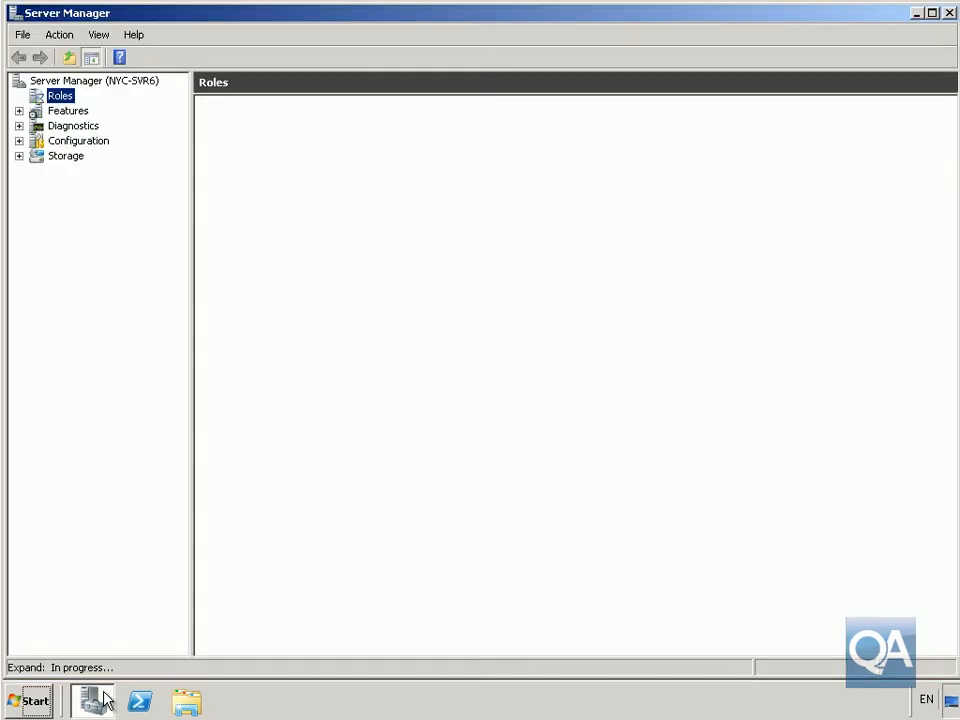
left_click(60, 96)
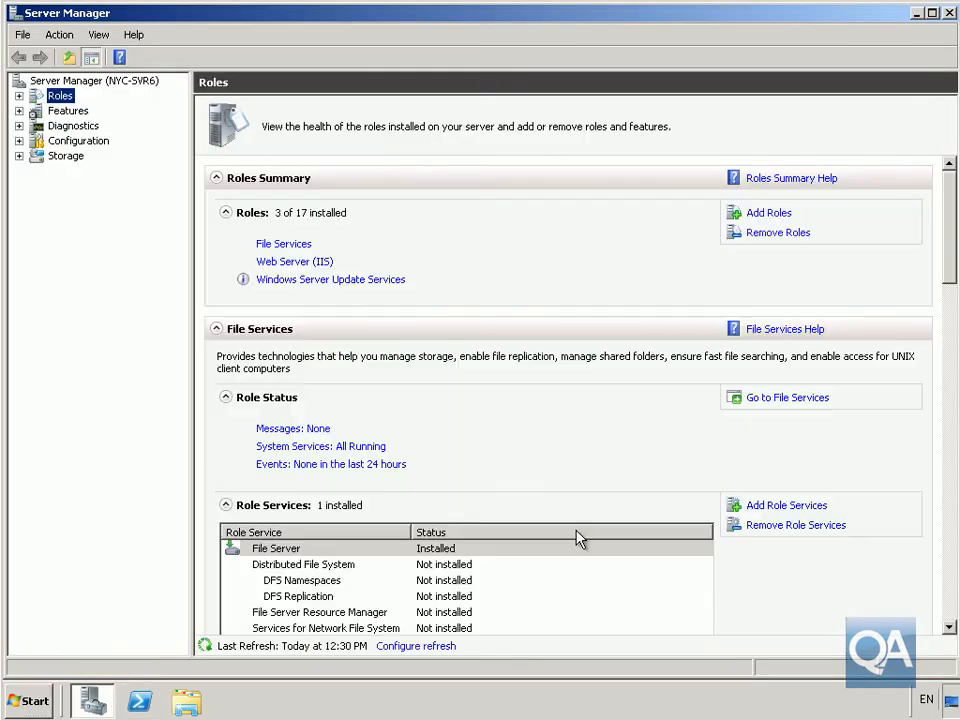
mouse_move(328, 250)
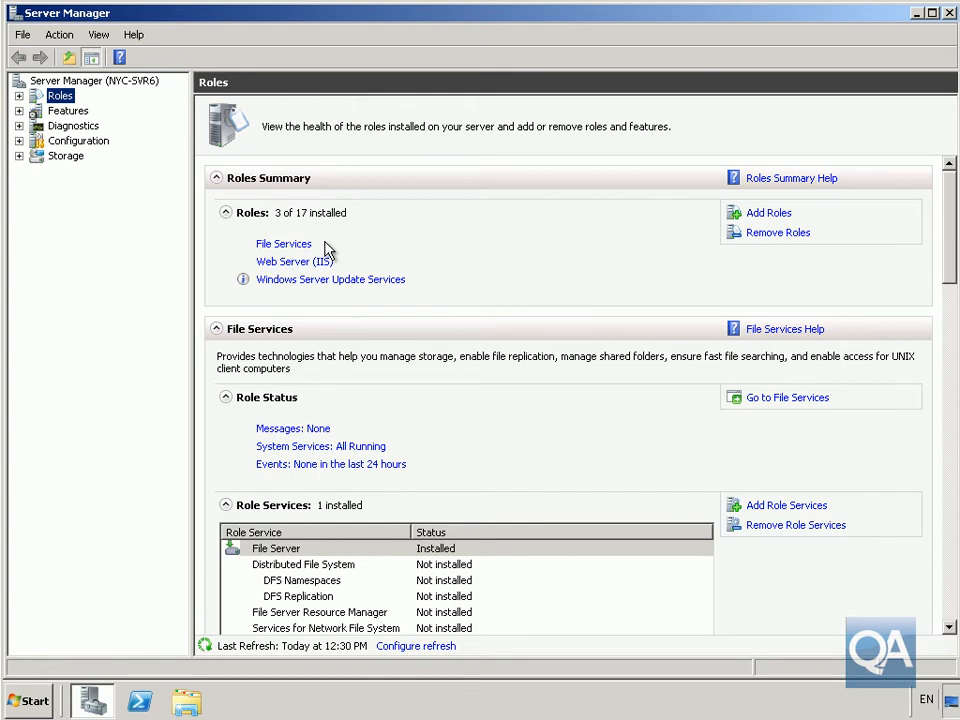
left_click(20, 96)
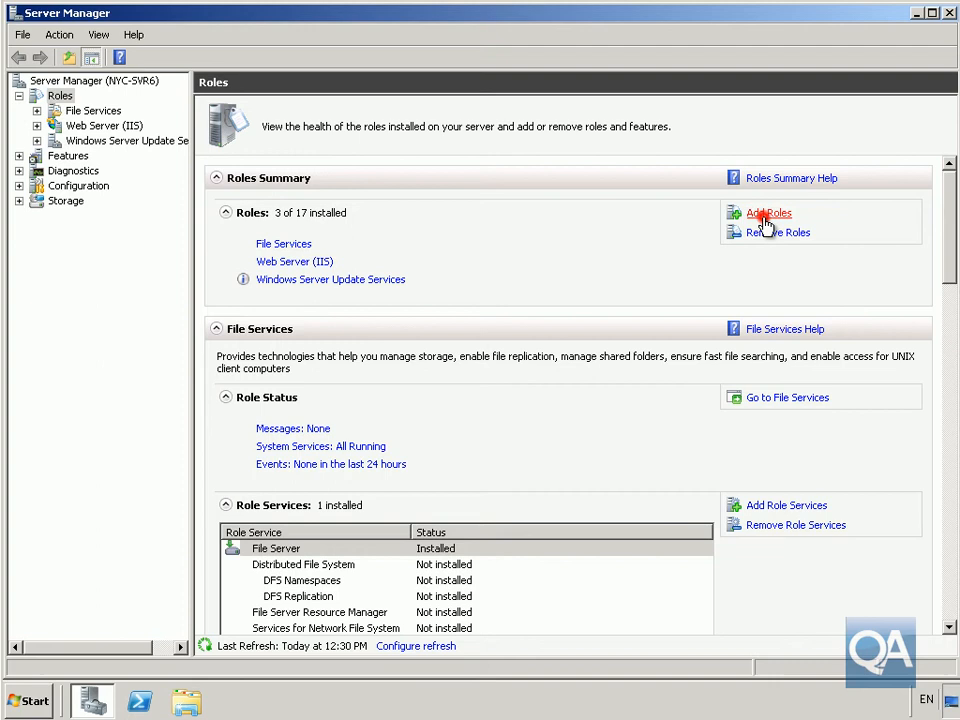
Step: Start the Add Roles Wizard and select Remote Desktop Services as the role to add
left_click(768, 212)
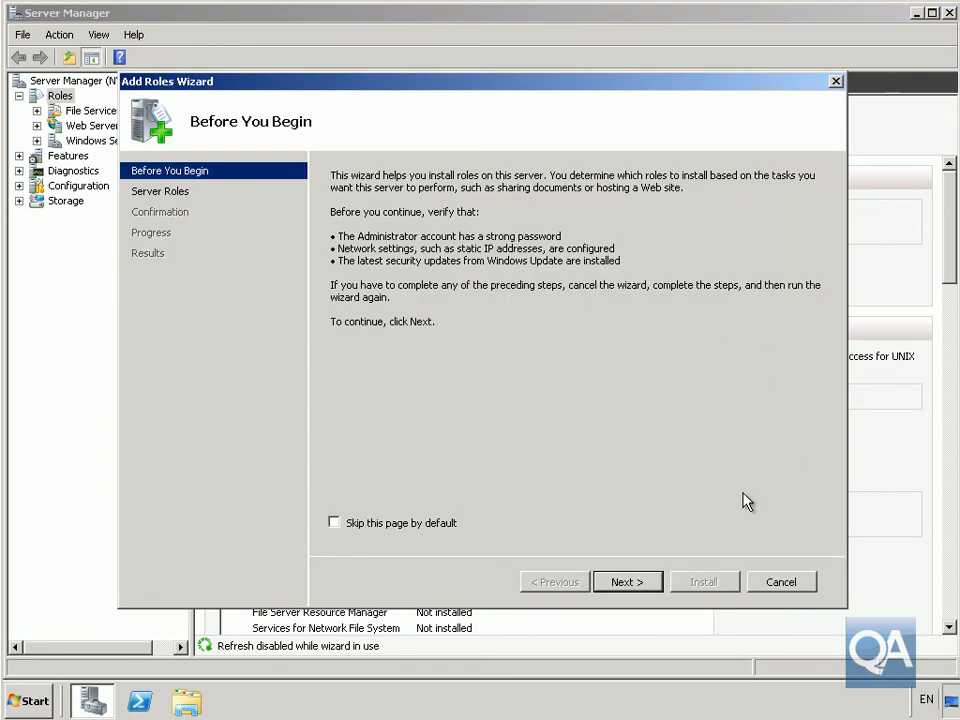
left_click(628, 580)
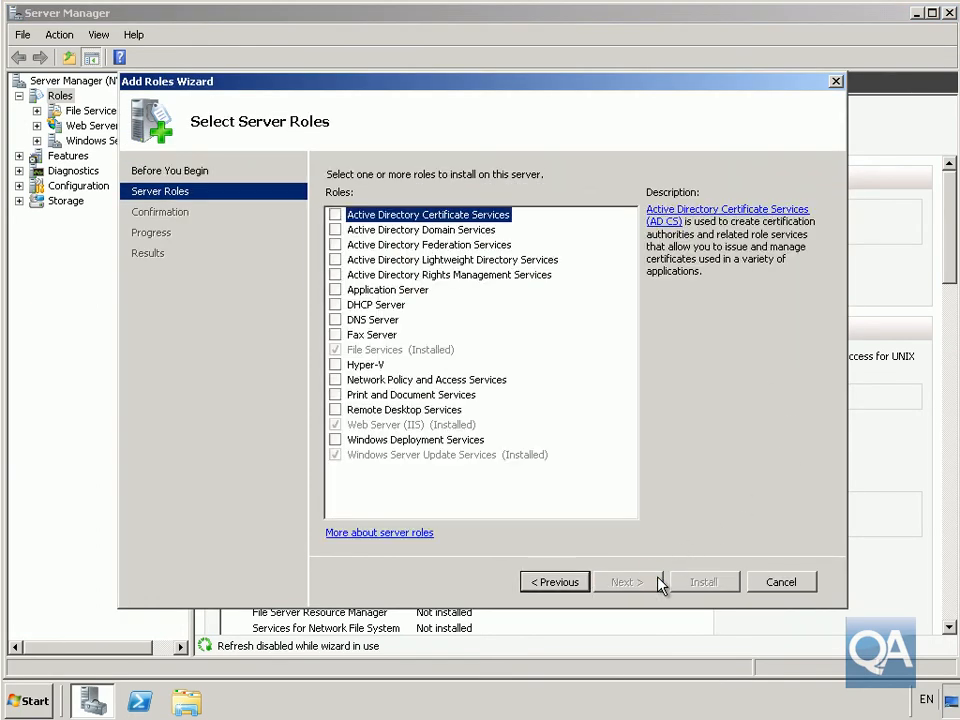
mouse_move(548, 390)
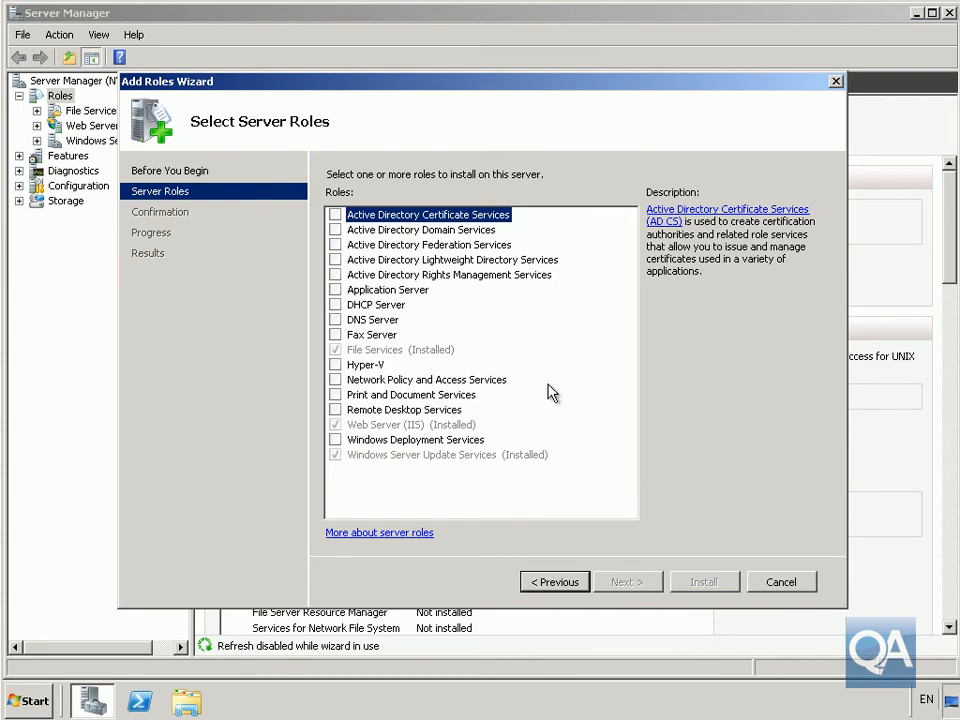
left_click(336, 408)
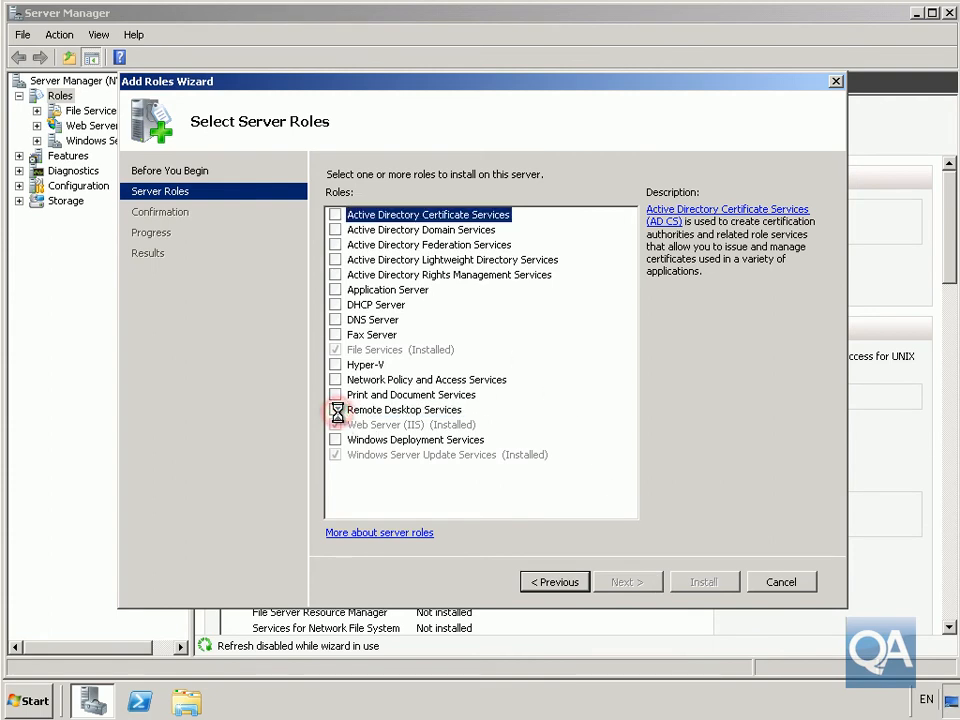
left_click(628, 580)
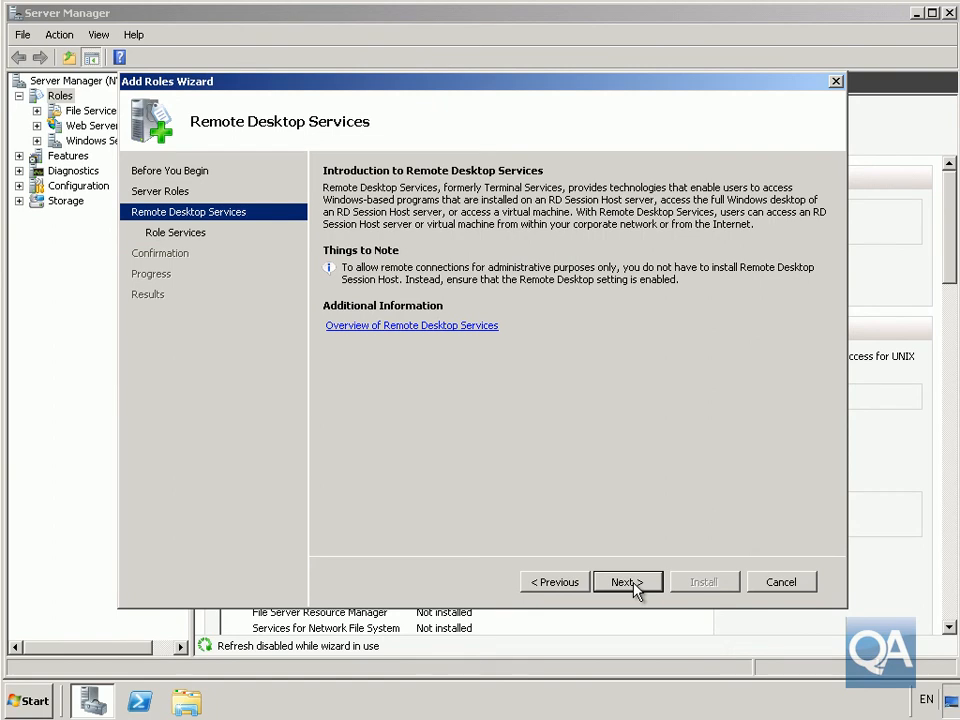
Step: Select the Remote Desktop Gateway role service, accepting the required IIS and network policy services
left_click(628, 582)
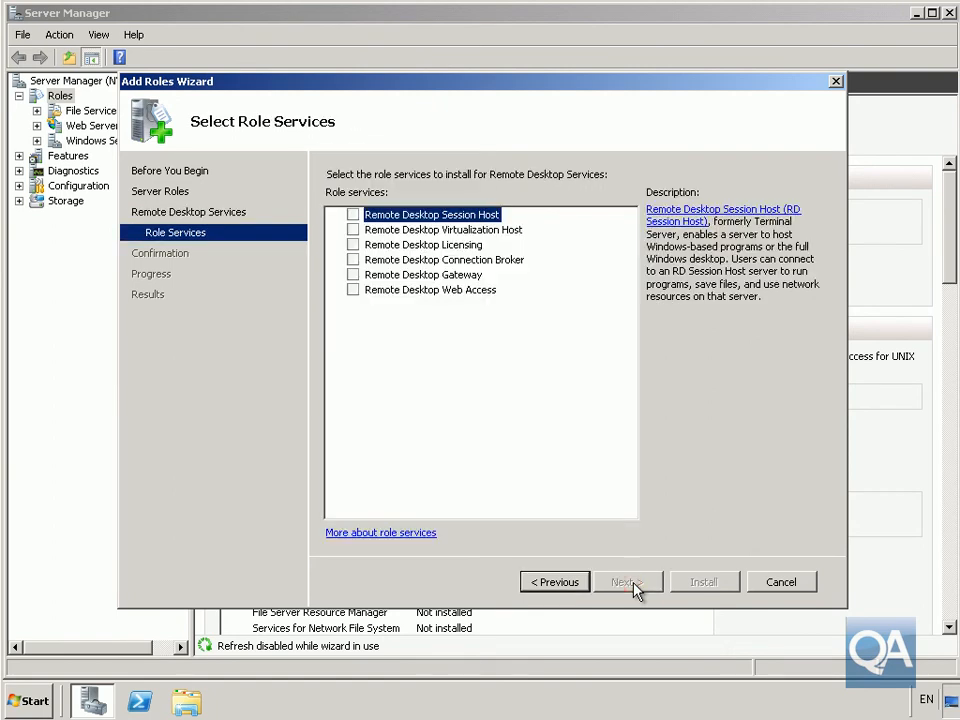
mouse_move(484, 328)
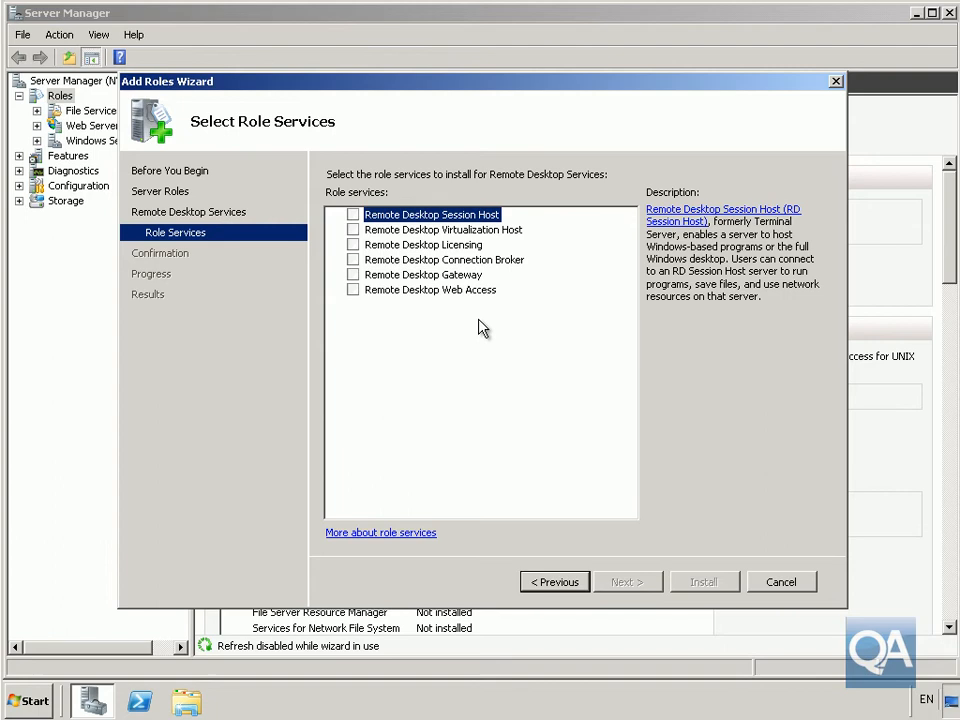
left_click(352, 274)
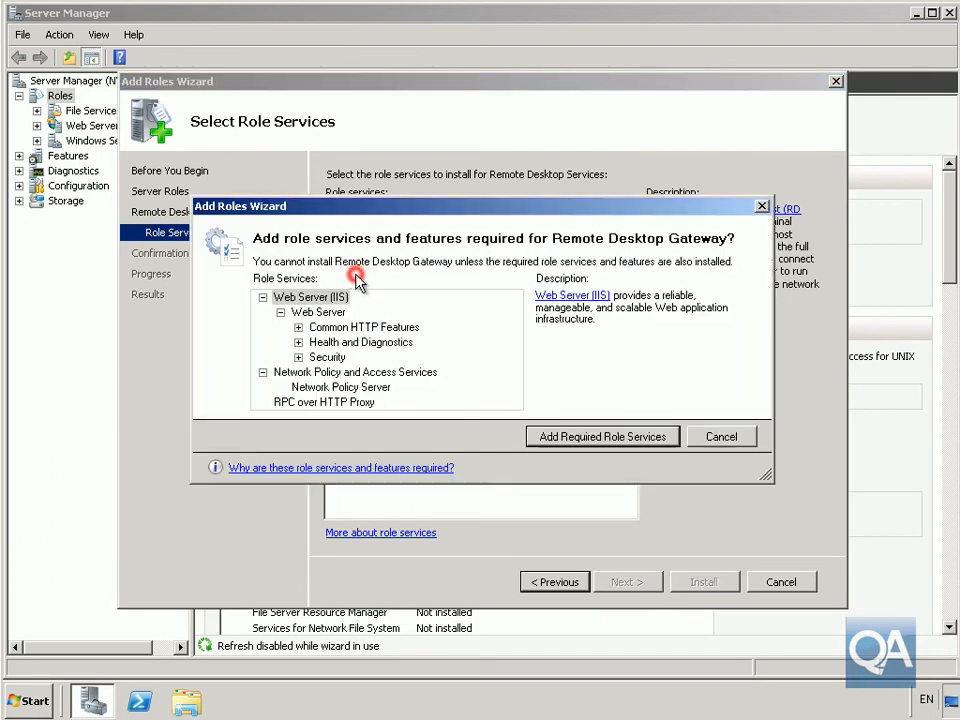
left_click(602, 436)
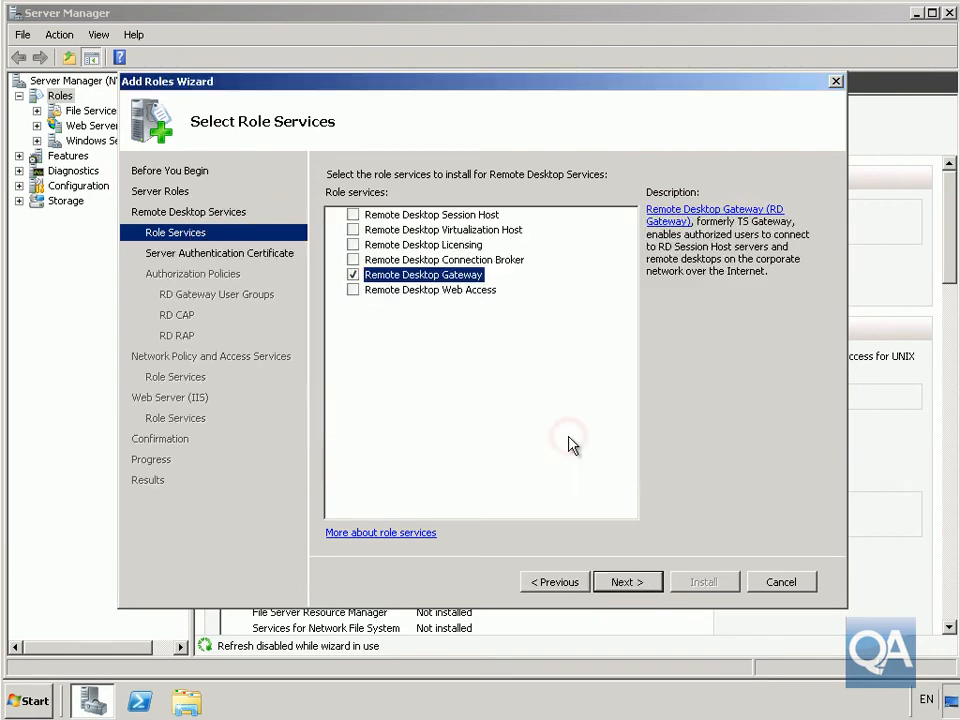
left_click(628, 582)
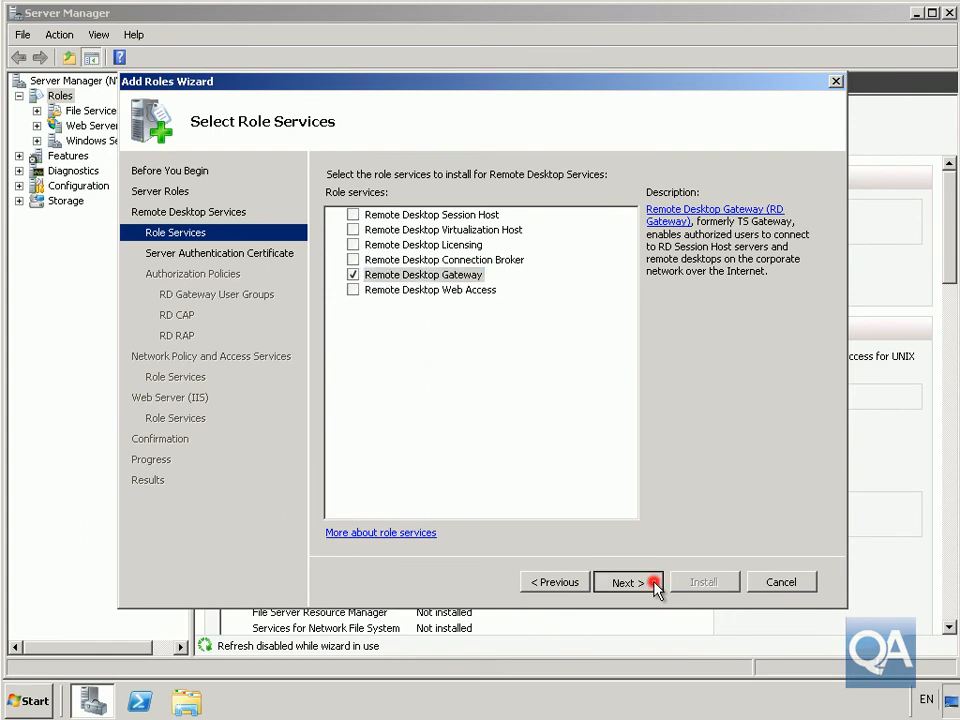
left_click(628, 582)
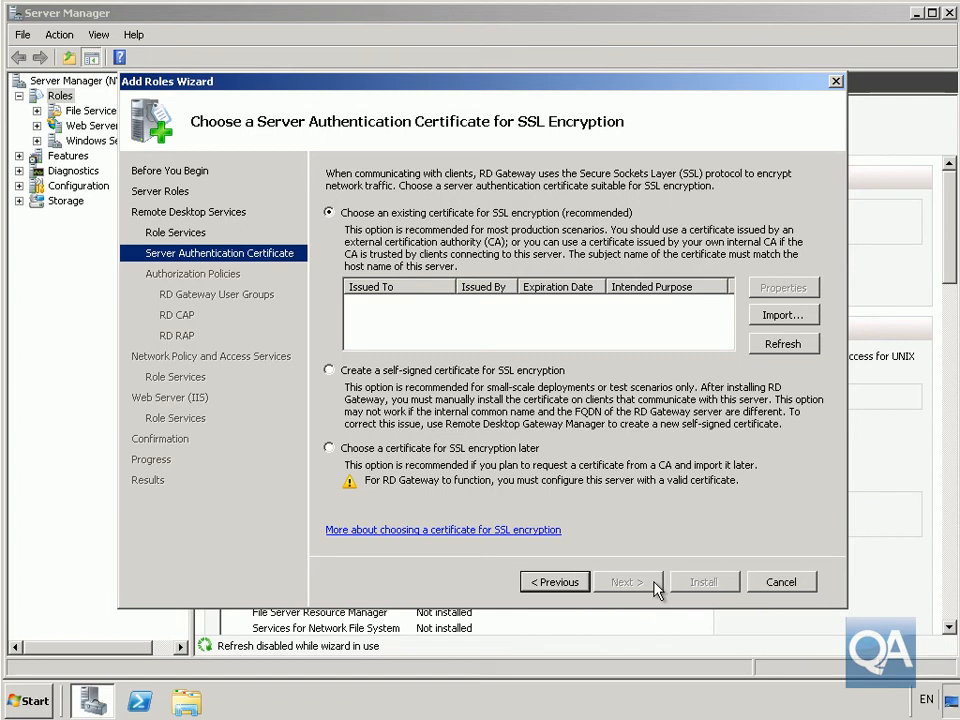
Step: Choose a self-signed certificate for the RD Gateway's SSL encryption
left_click(328, 368)
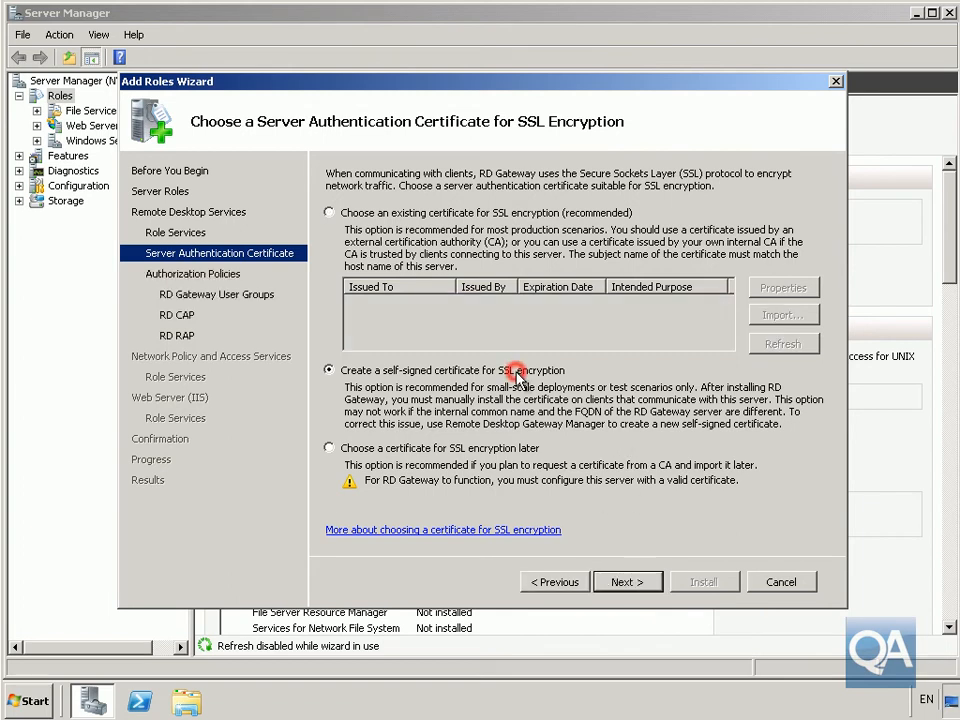
left_click(628, 582)
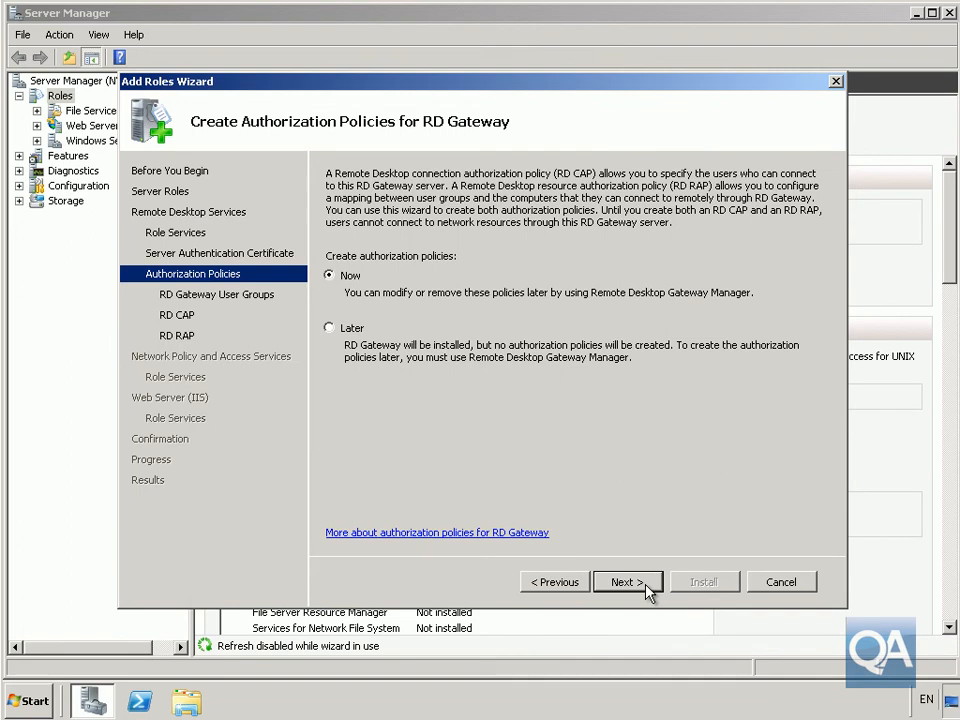
Step: Defer RD Gateway authorization policy creation until later and continue
left_click(328, 328)
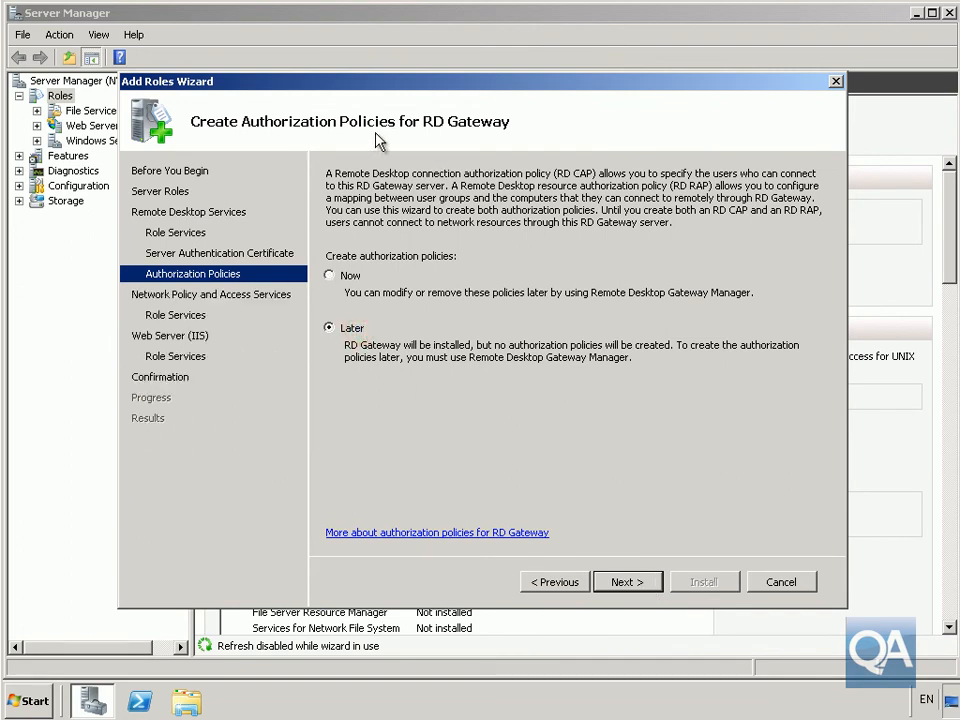
mouse_move(490, 310)
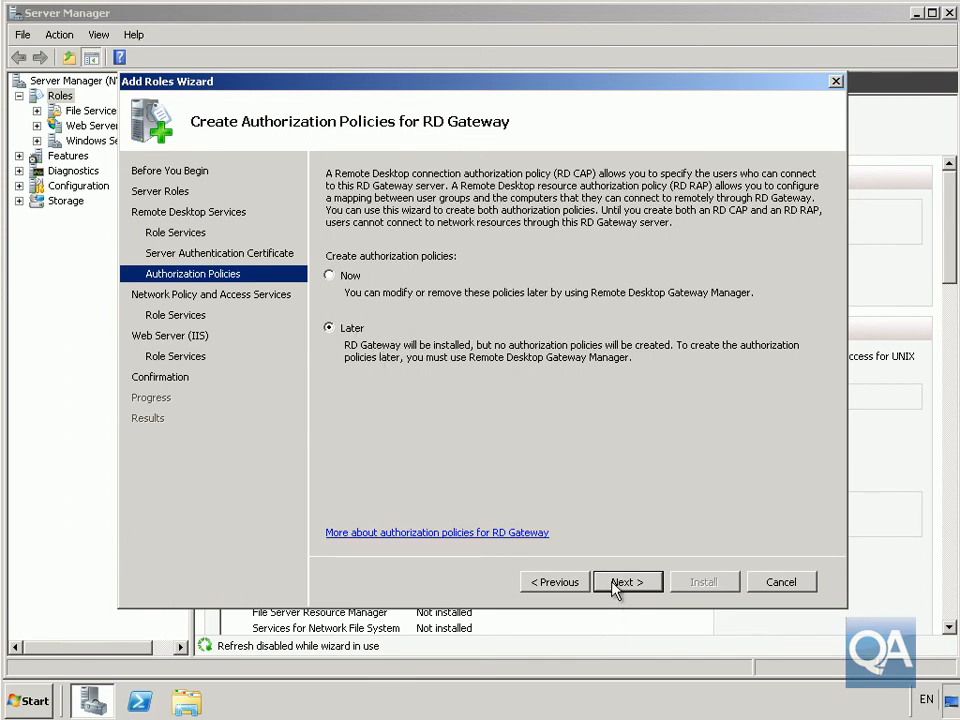
left_click(626, 580)
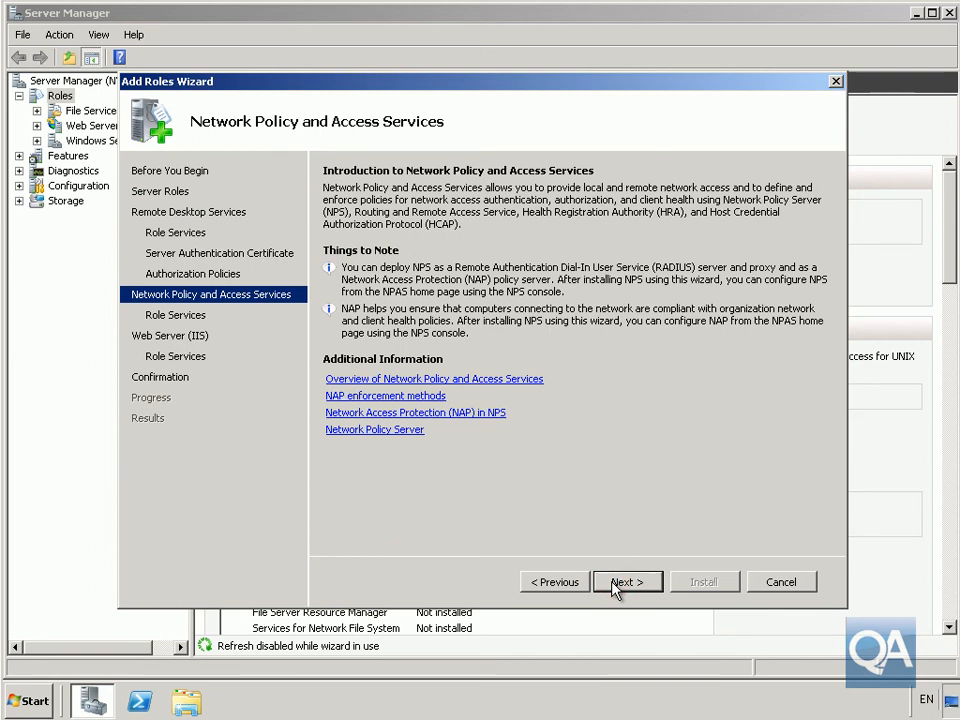
Step: Keep Network Policy Server as the only NPAS role service and continue
left_click(626, 580)
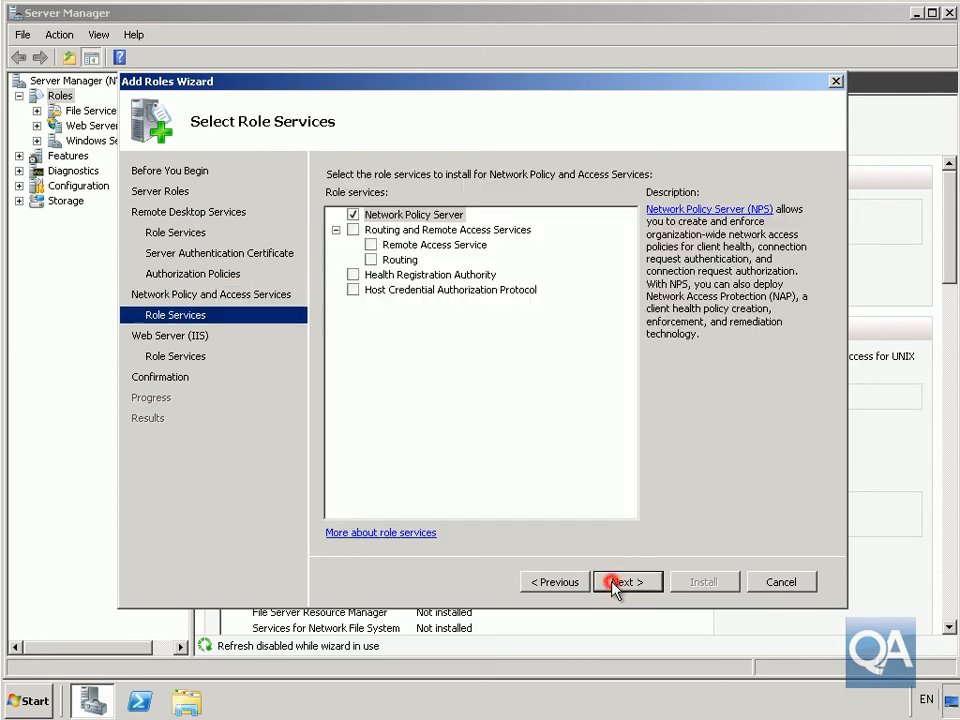
left_click(628, 580)
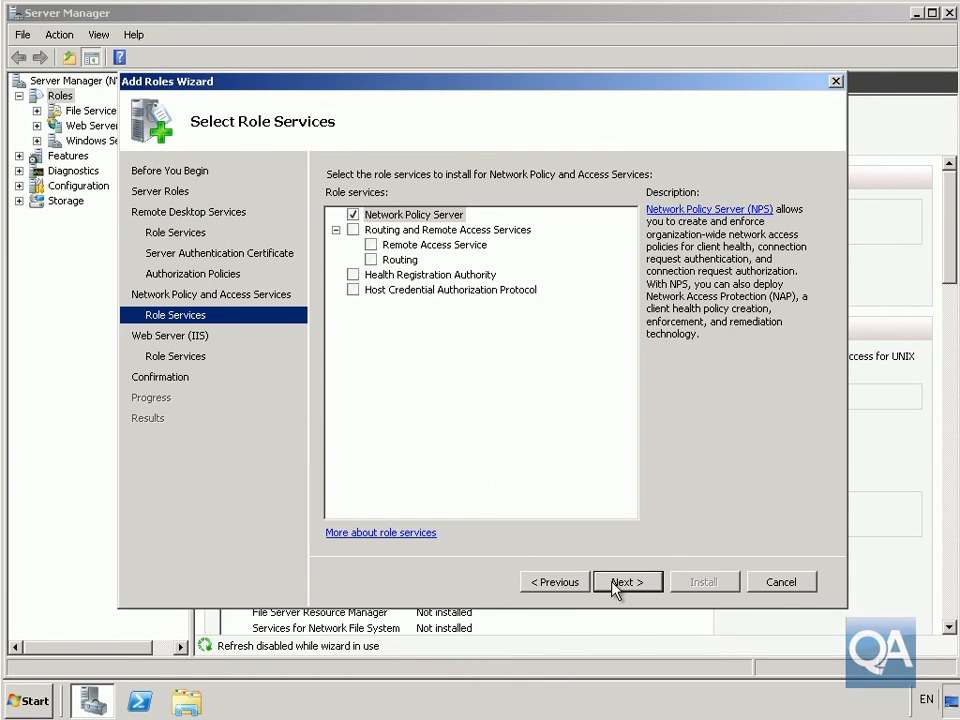
mouse_move(452, 228)
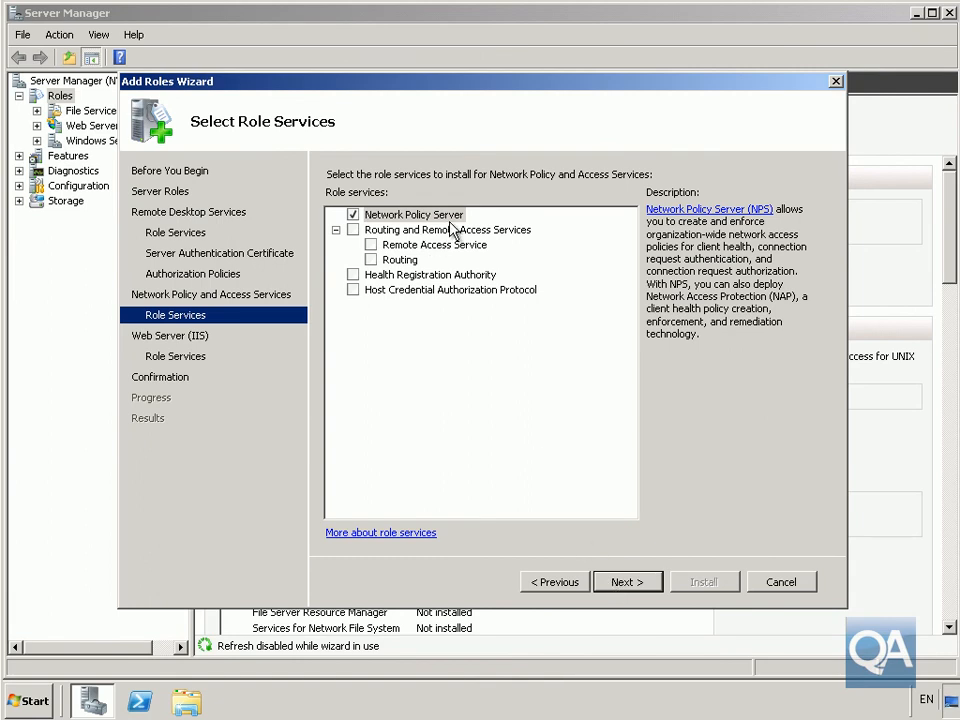
mouse_move(610, 530)
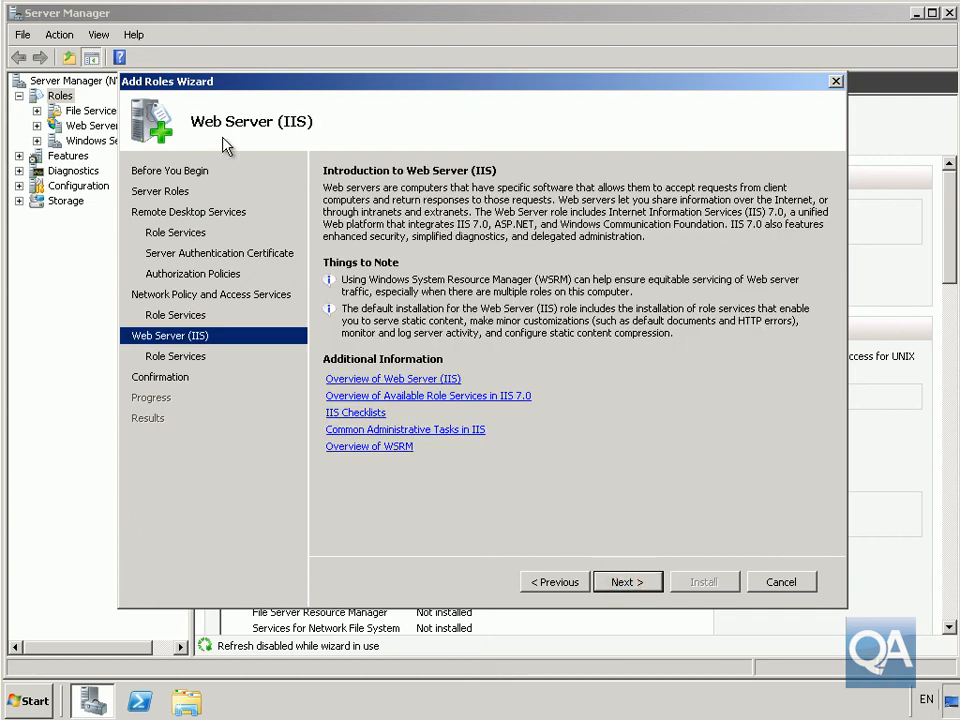
mouse_move(430, 456)
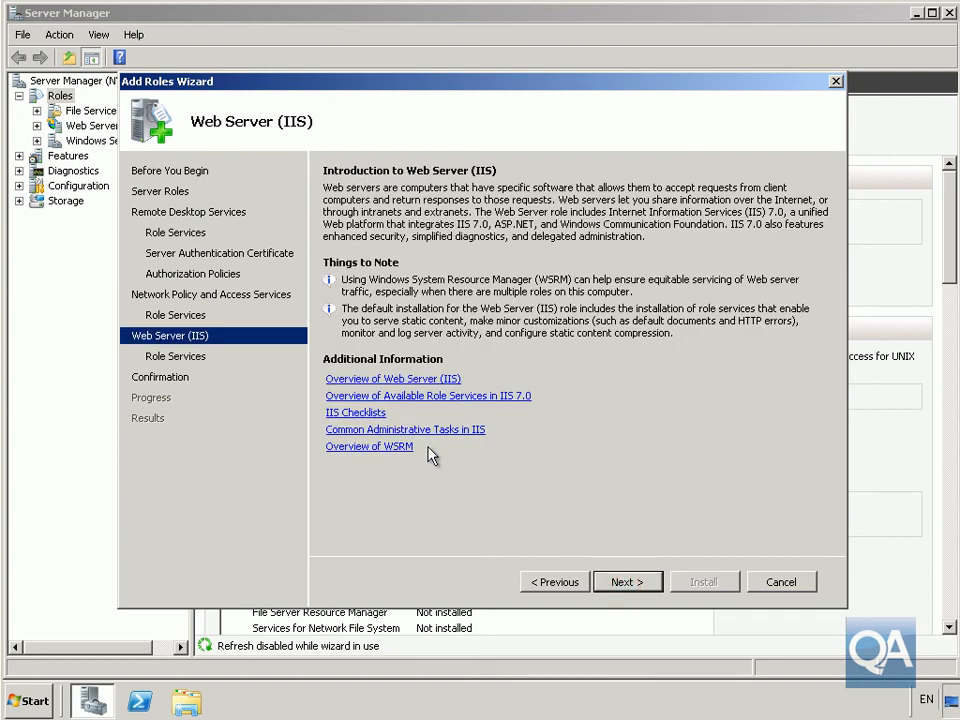
Step: Accept the preselected Web Server (IIS) role services and reach the confirmation summary
left_click(628, 582)
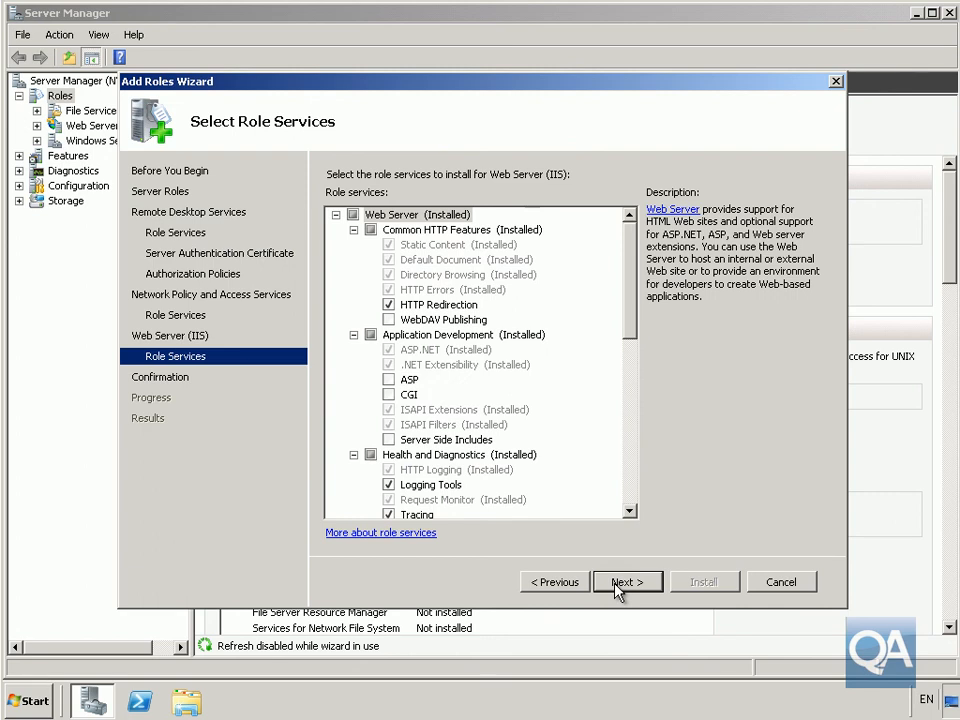
mouse_move(496, 412)
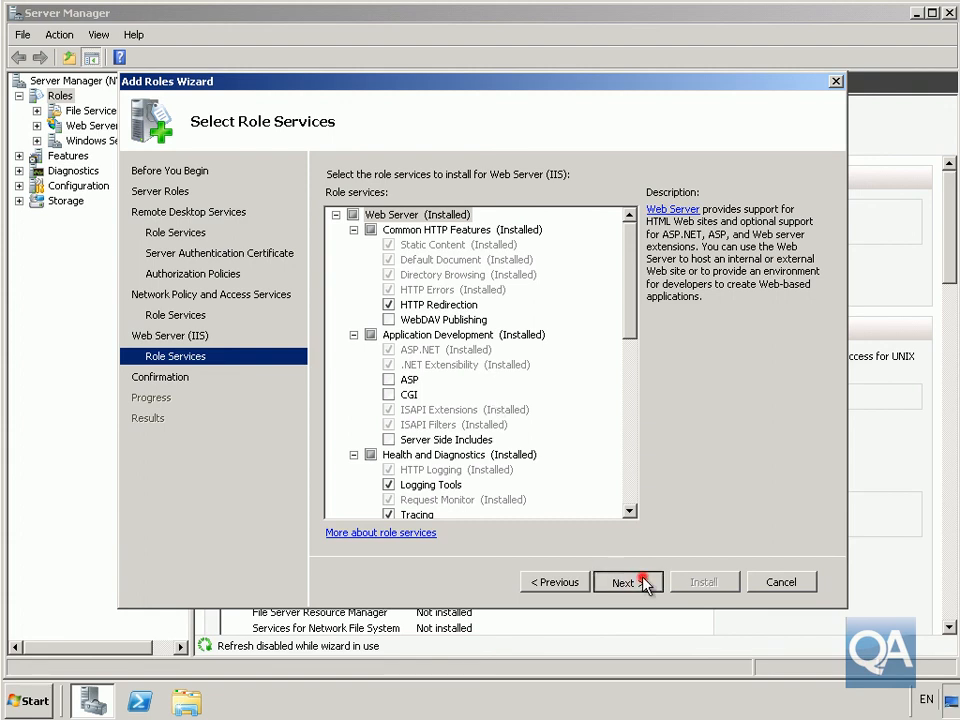
left_click(628, 582)
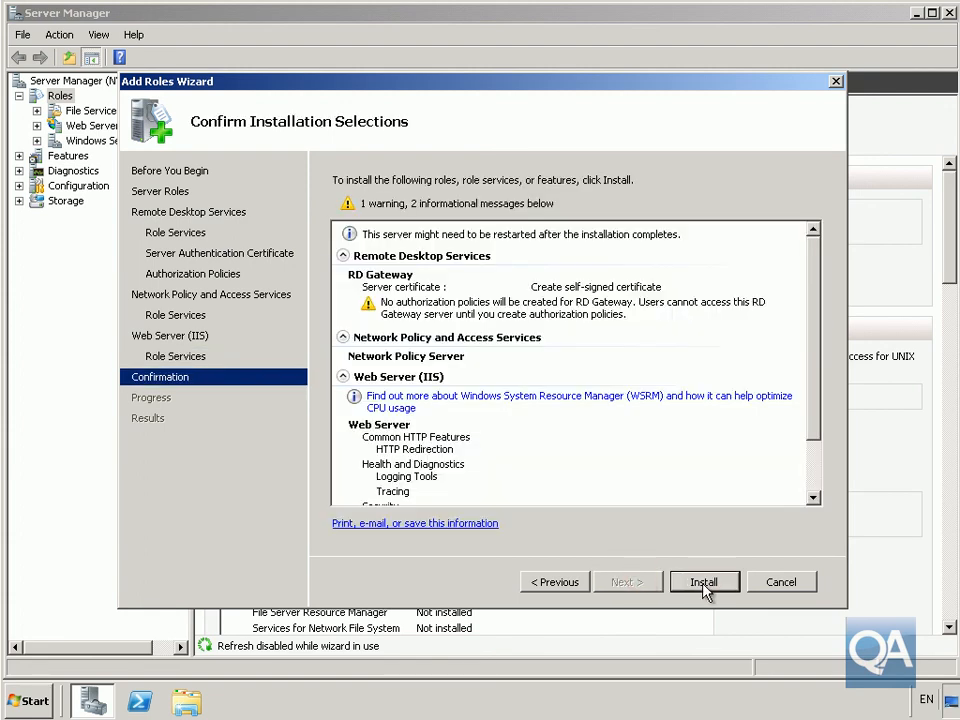
Step: Install the selected roles and close the wizard, leaving 5 of 17 roles installed
left_click(704, 580)
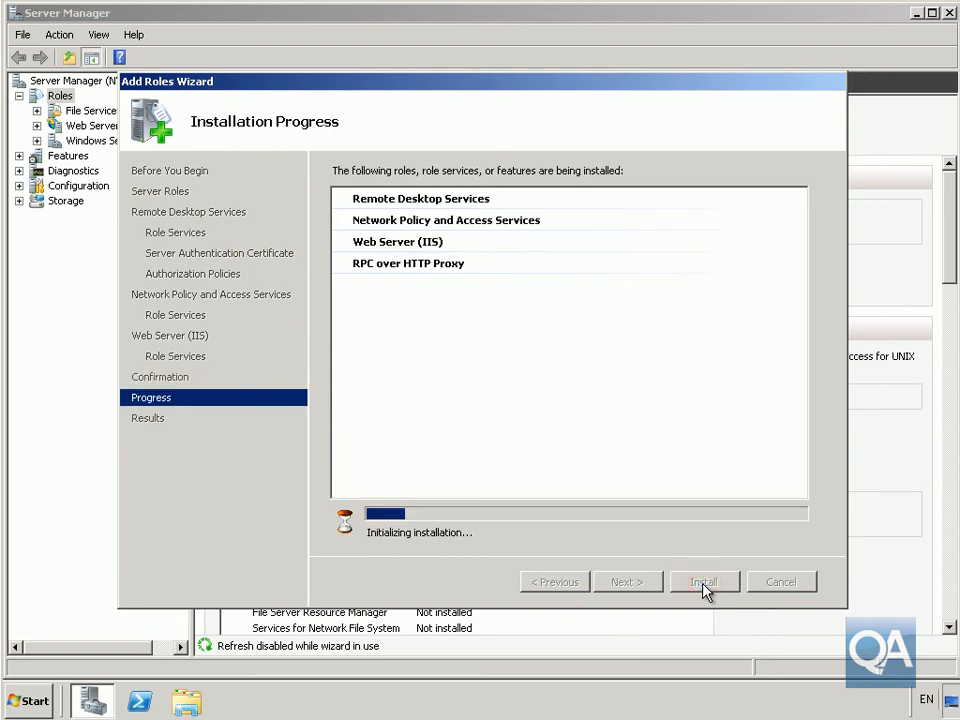
left_click(704, 580)
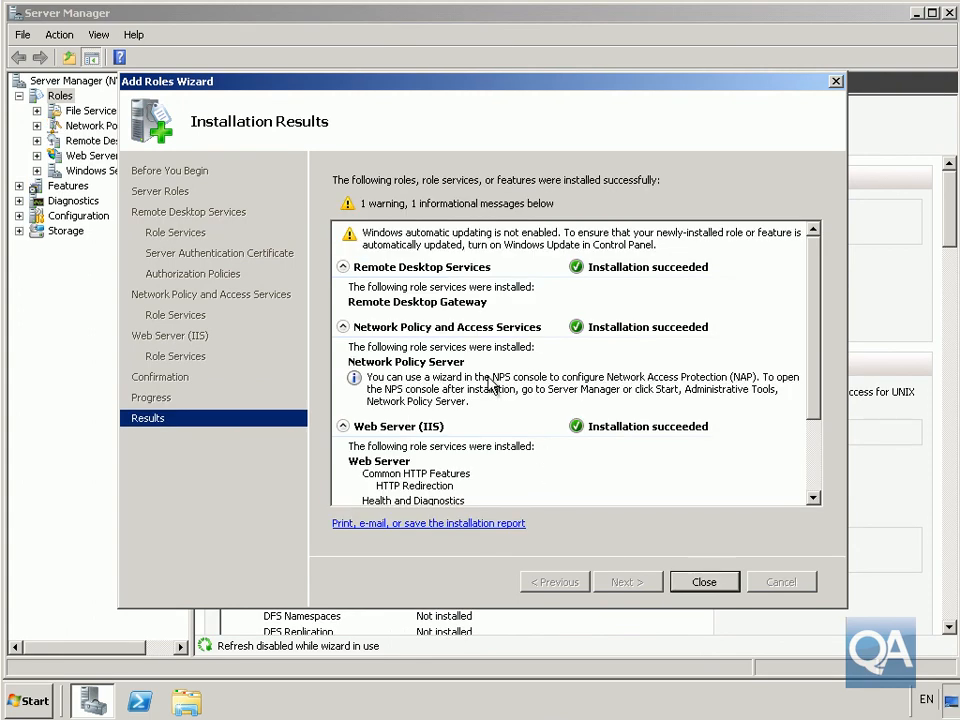
left_click(704, 580)
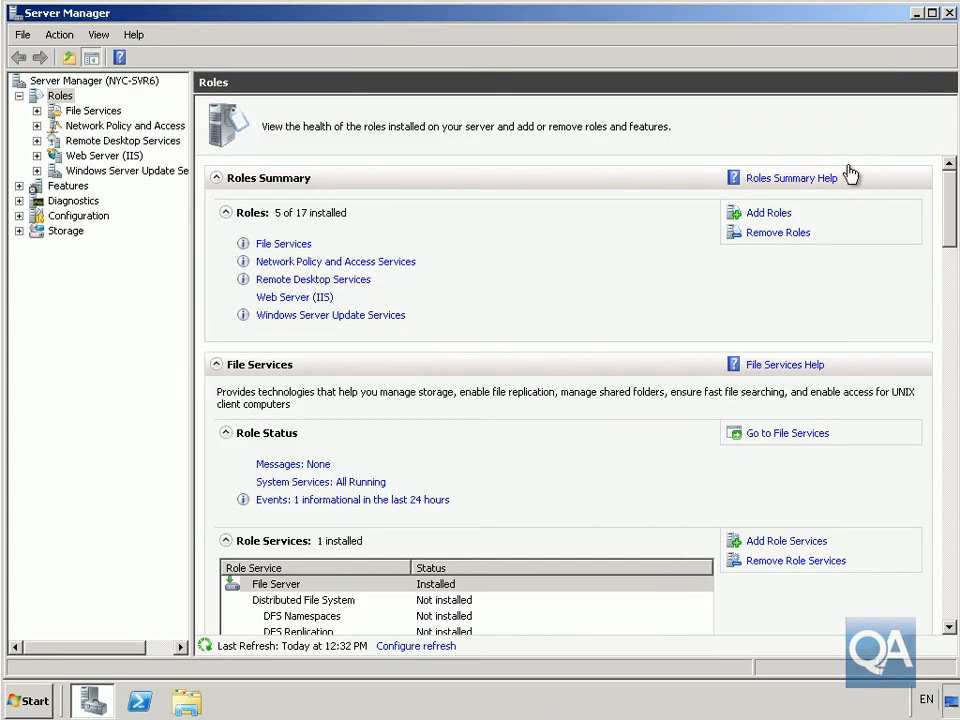
mouse_move(904, 98)
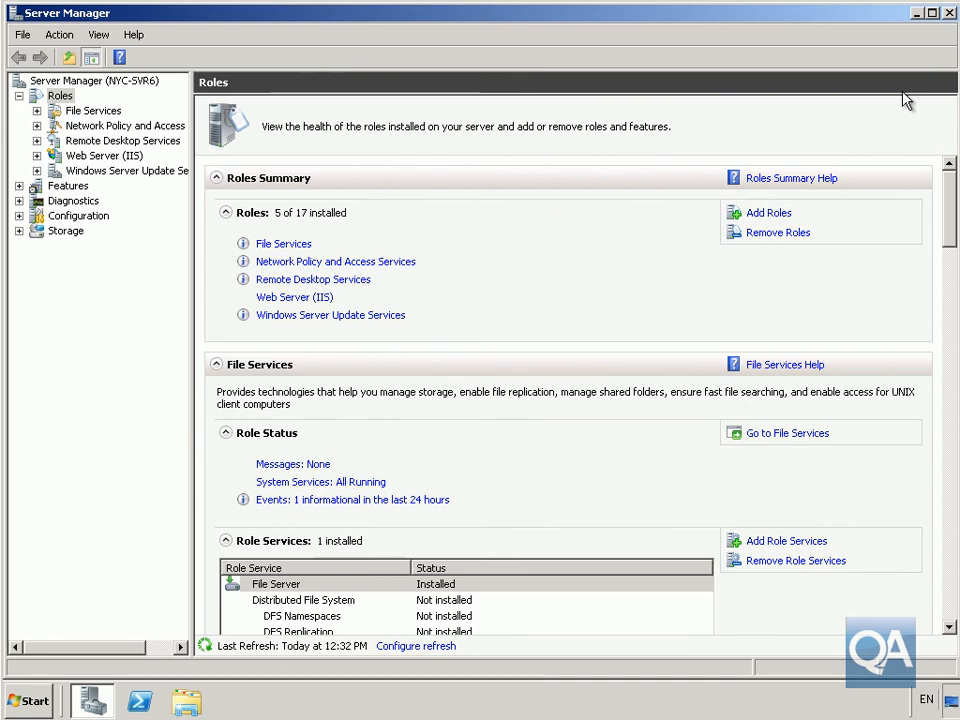